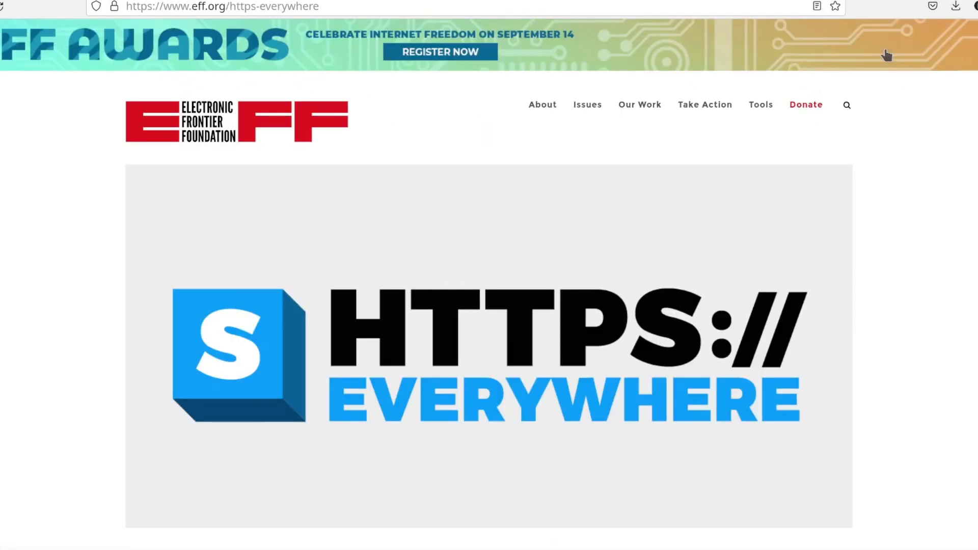
# Run the TEST YOUR BROWSER tracking test and review the protection results.
pyautogui.scroll(-3)
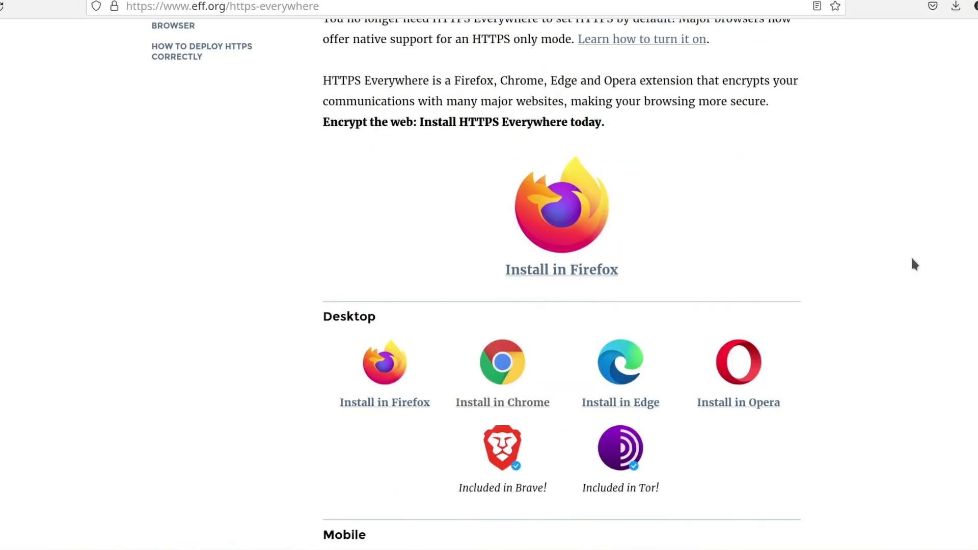
pyautogui.scroll(3)
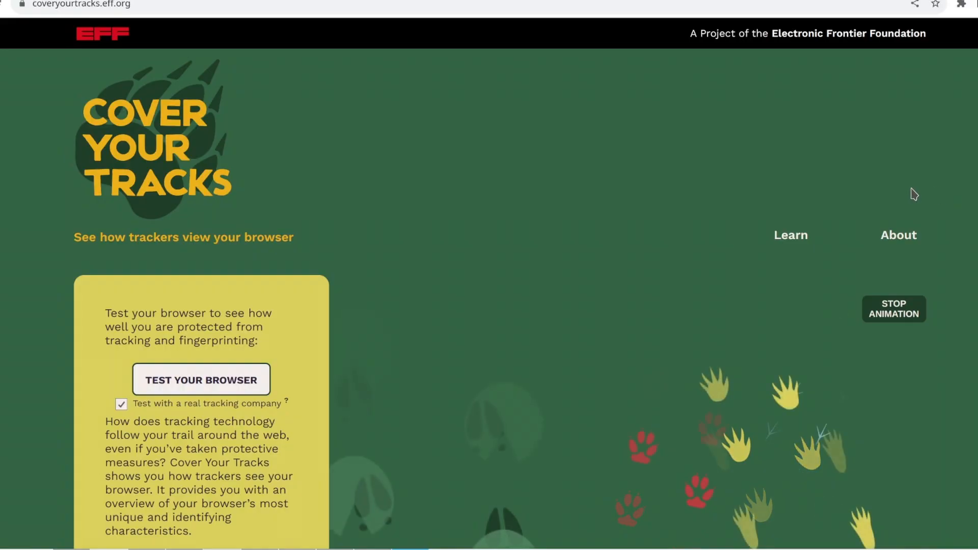
pyautogui.scroll(-3)
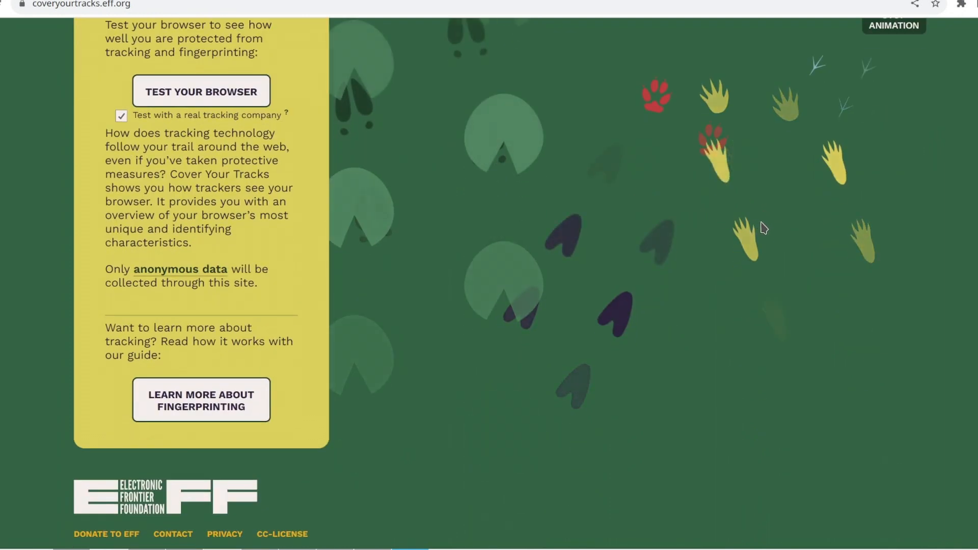
pyautogui.scroll(3)
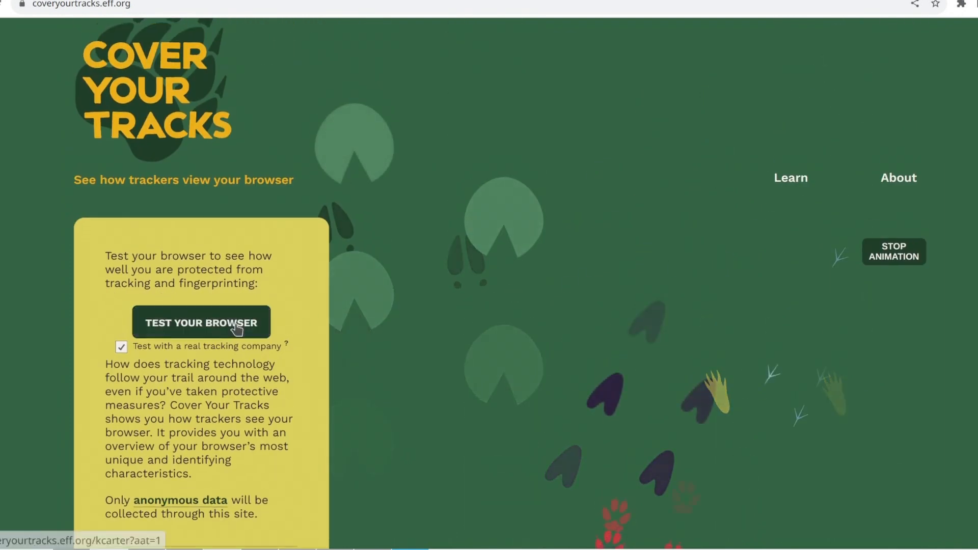
pyautogui.click(201, 322)
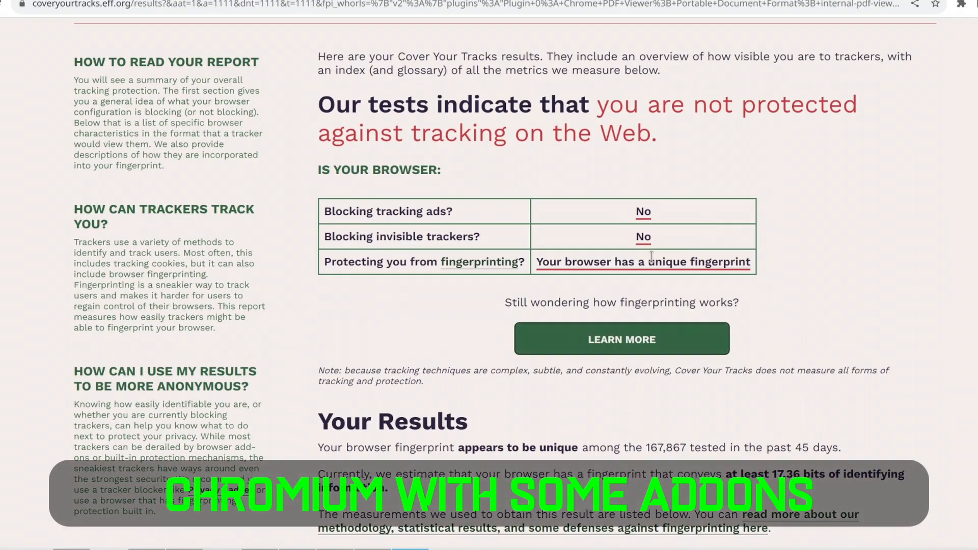
pyautogui.moveTo(859, 225)
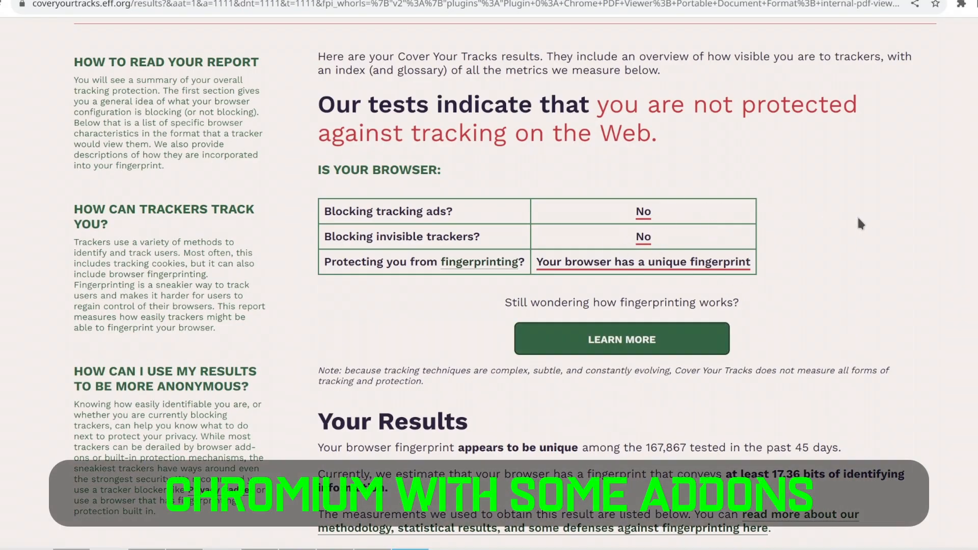
pyautogui.scroll(3)
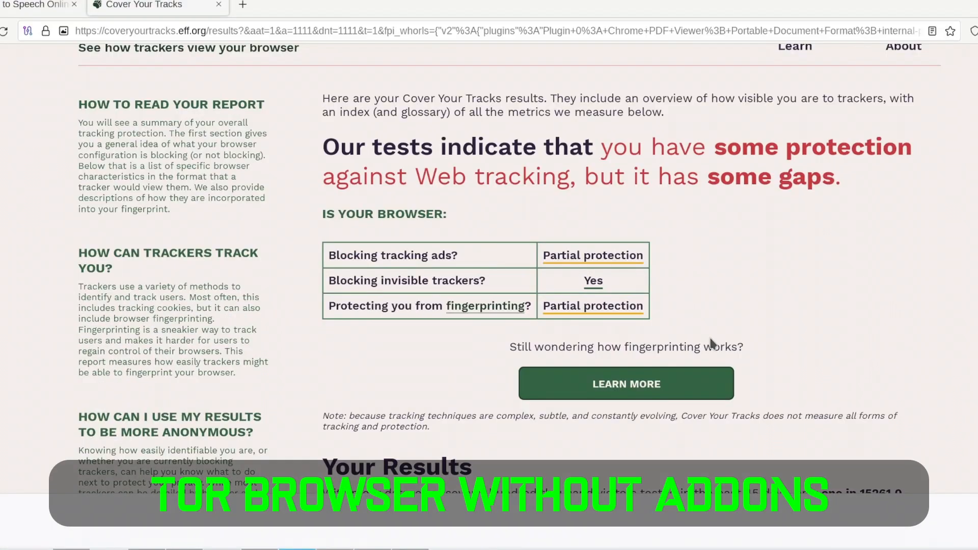
pyautogui.scroll(-3)
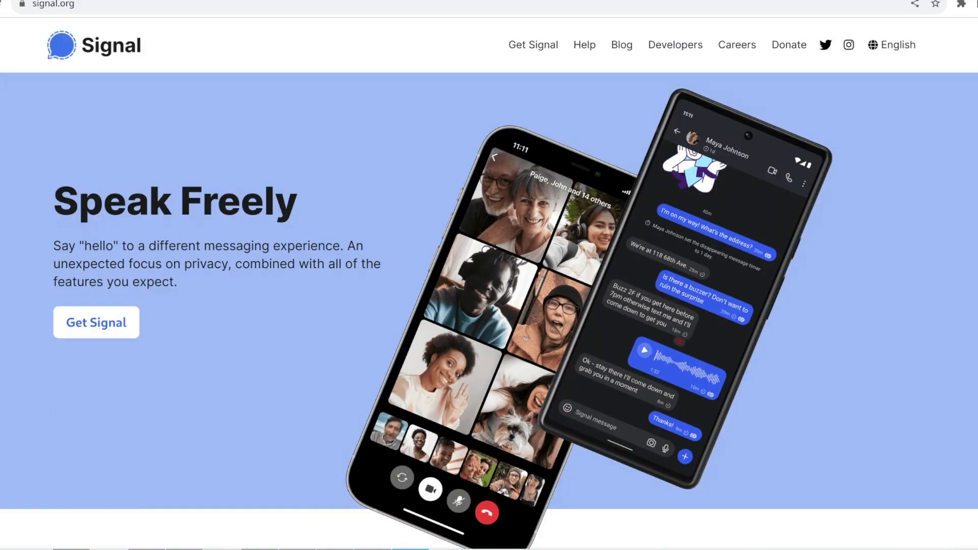
pyautogui.scroll(-3)
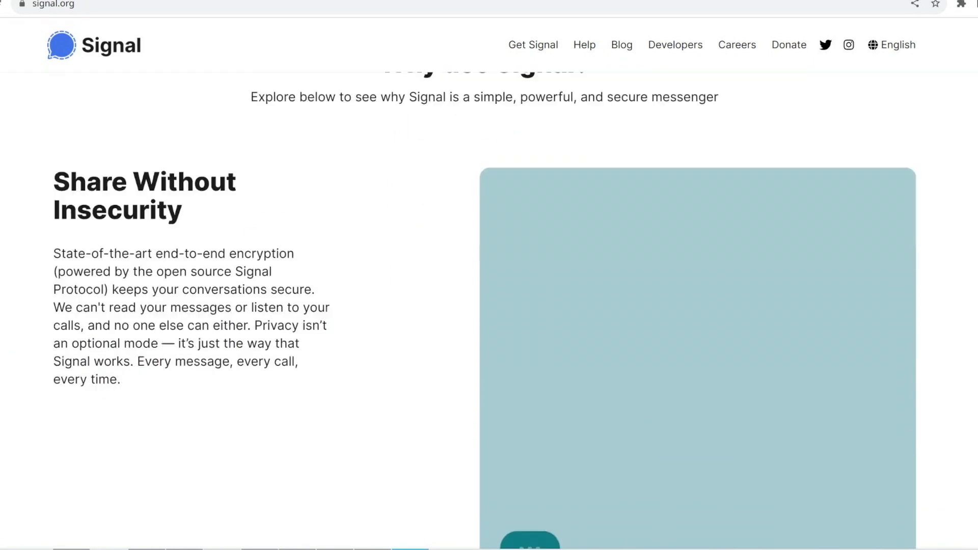
pyautogui.scroll(-3)
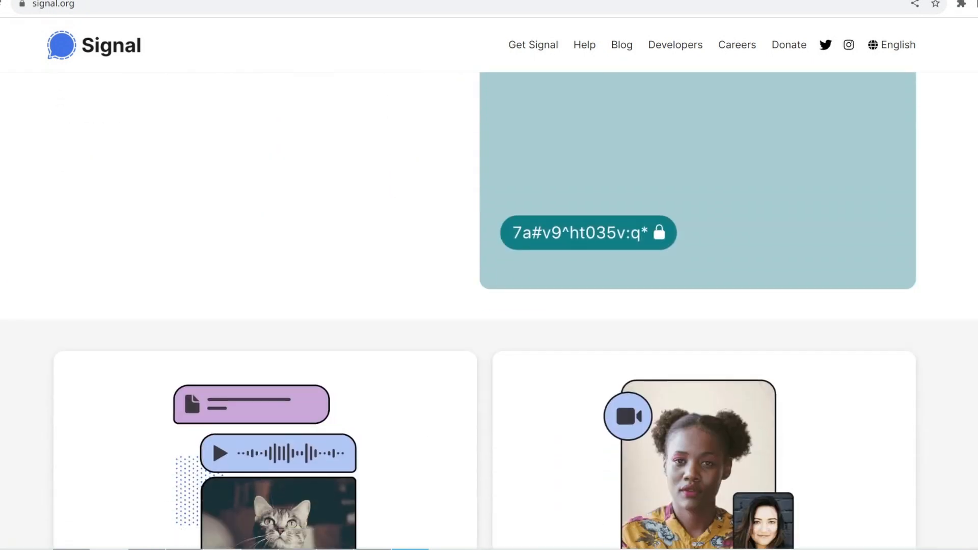
pyautogui.scroll(-3)
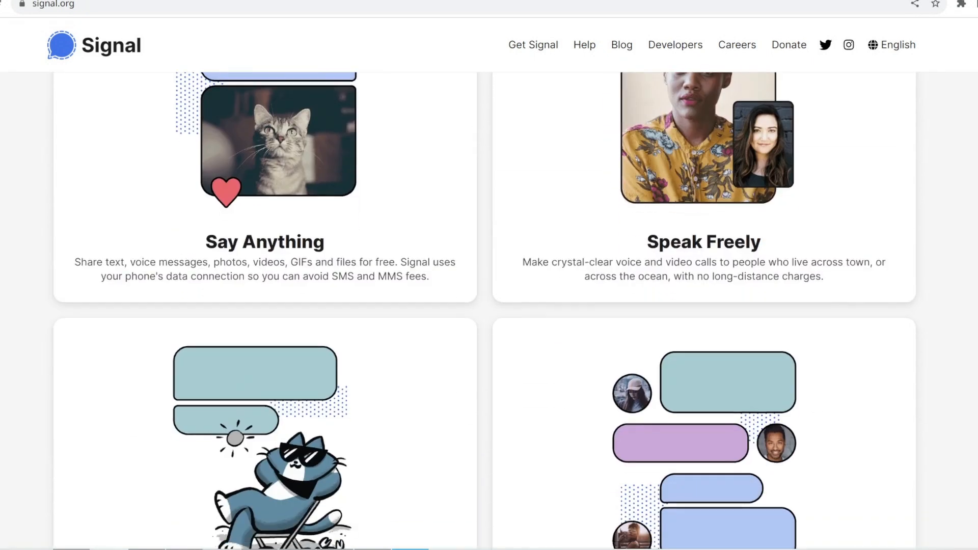
pyautogui.scroll(-3)
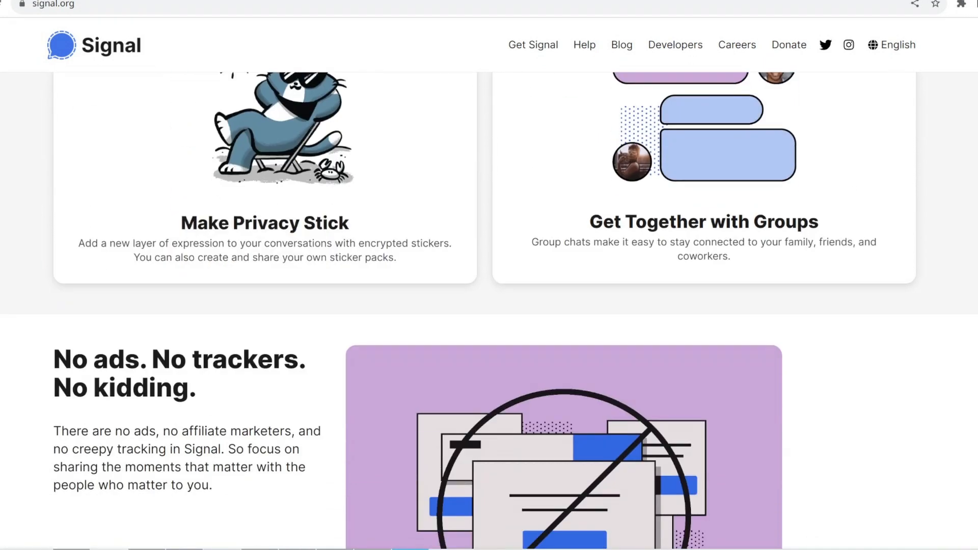
pyautogui.scroll(-3)
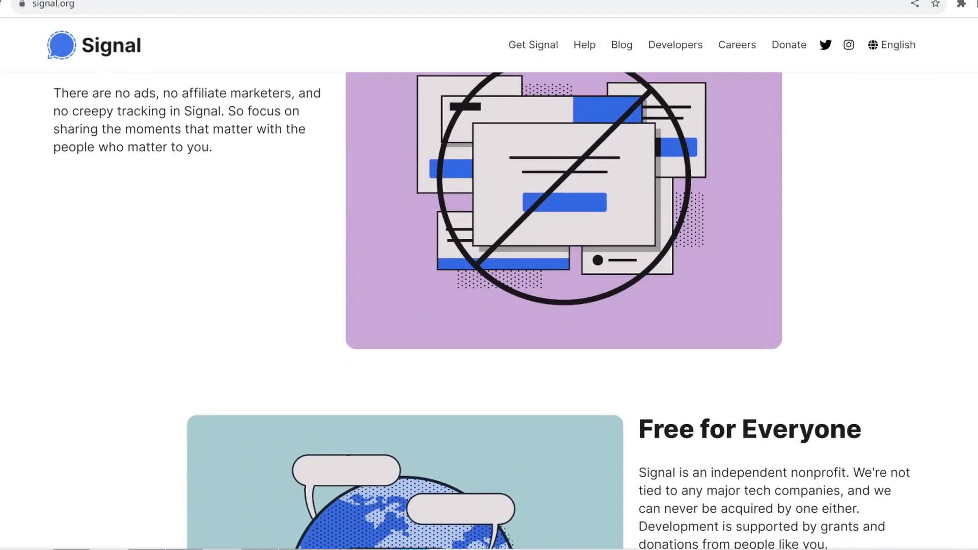
pyautogui.scroll(-3)
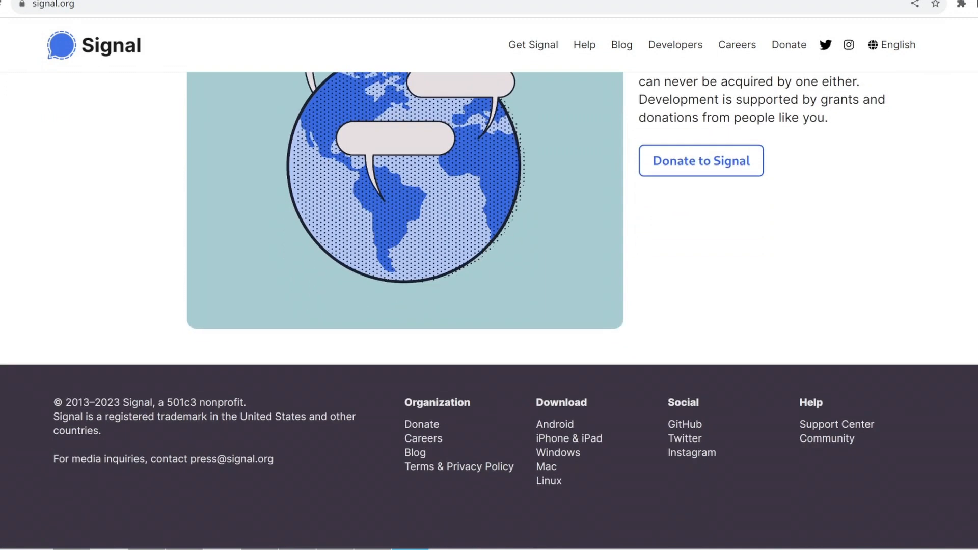
pyautogui.scroll(3)
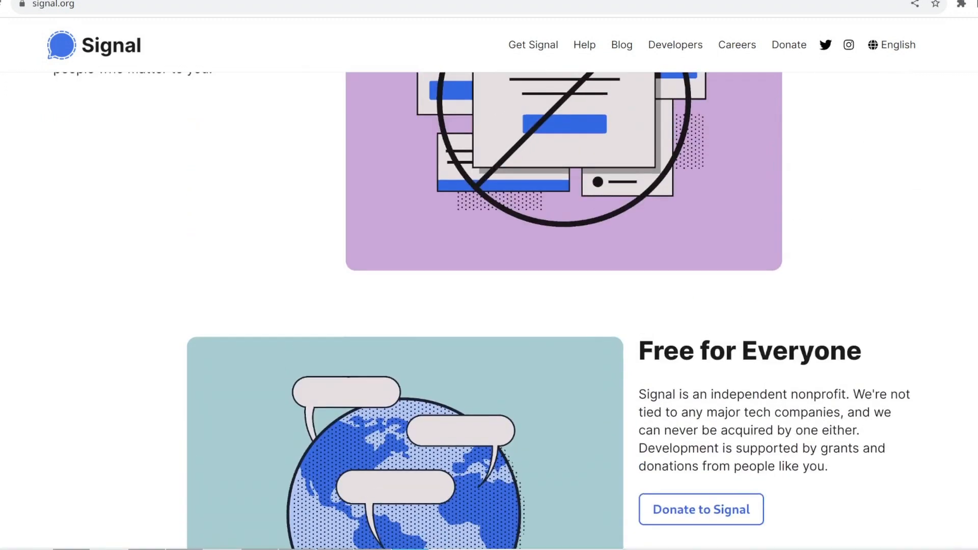
pyautogui.scroll(-3)
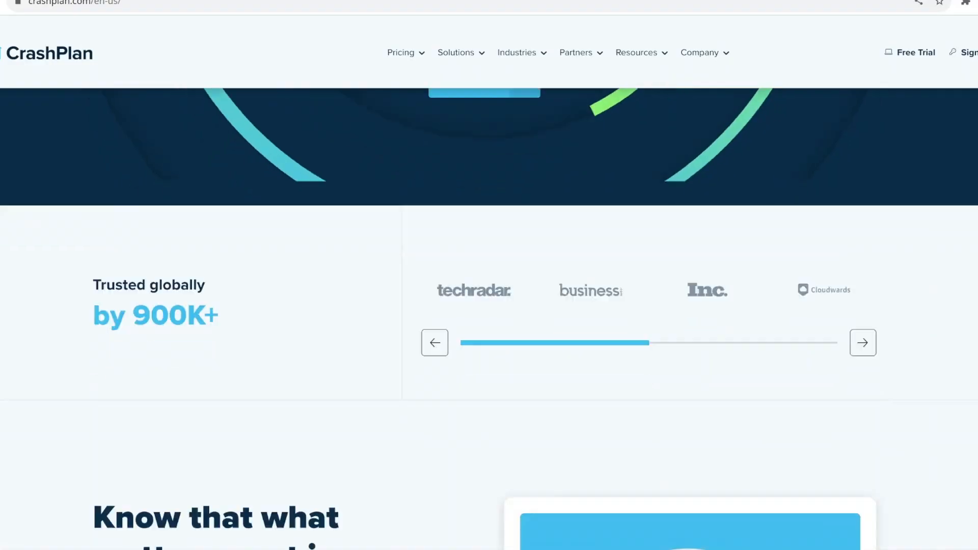
pyautogui.scroll(-3)
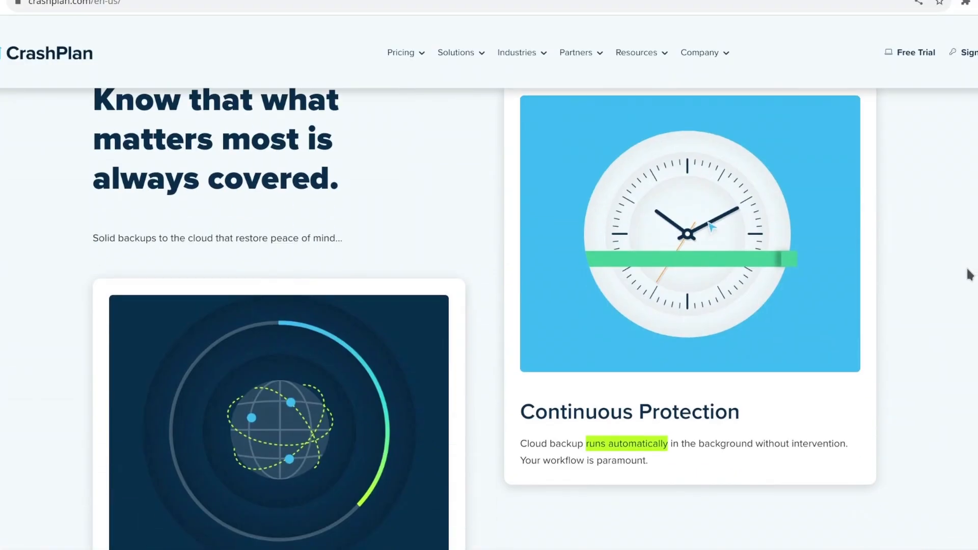
pyautogui.scroll(3)
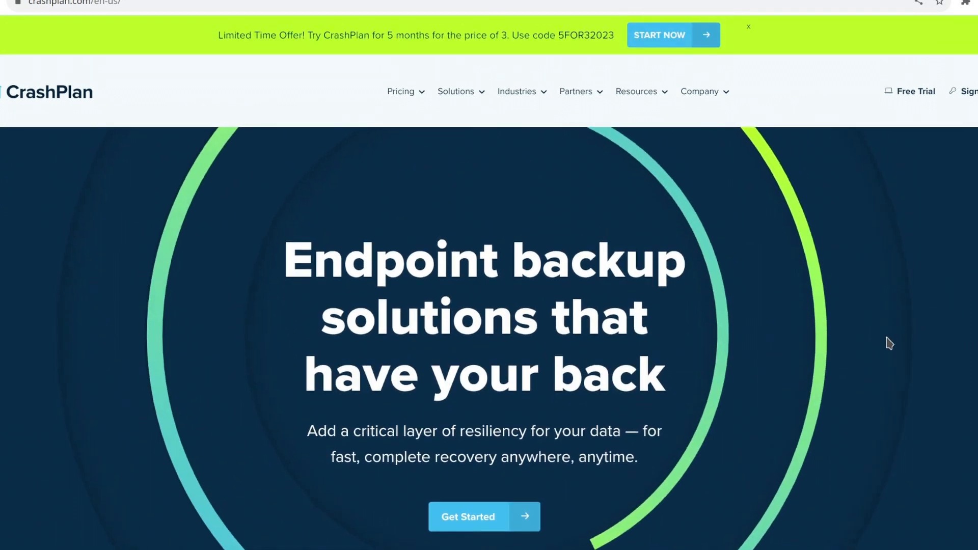
pyautogui.scroll(-3)
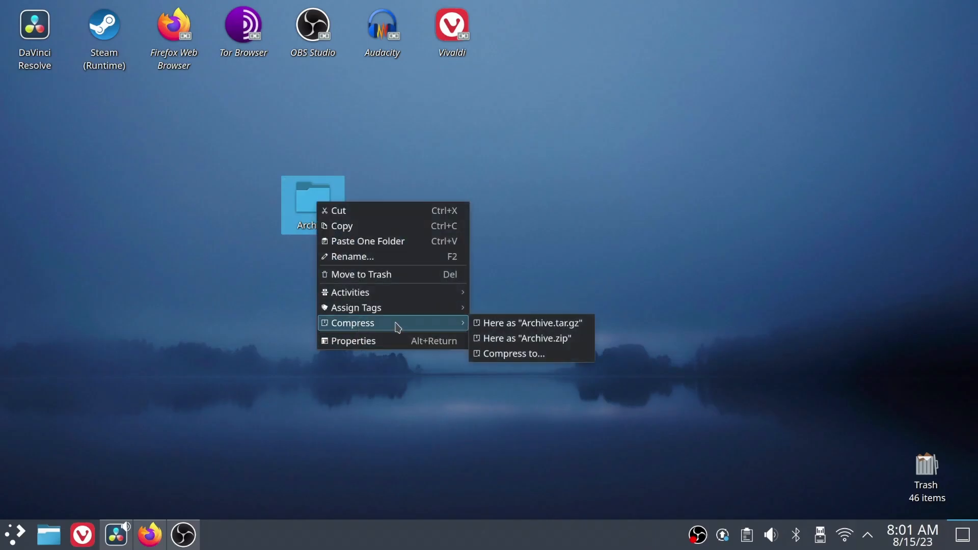
# Compress the Archive folder into a Zip archive via Compress to… and select the new zip.
pyautogui.click(513, 354)
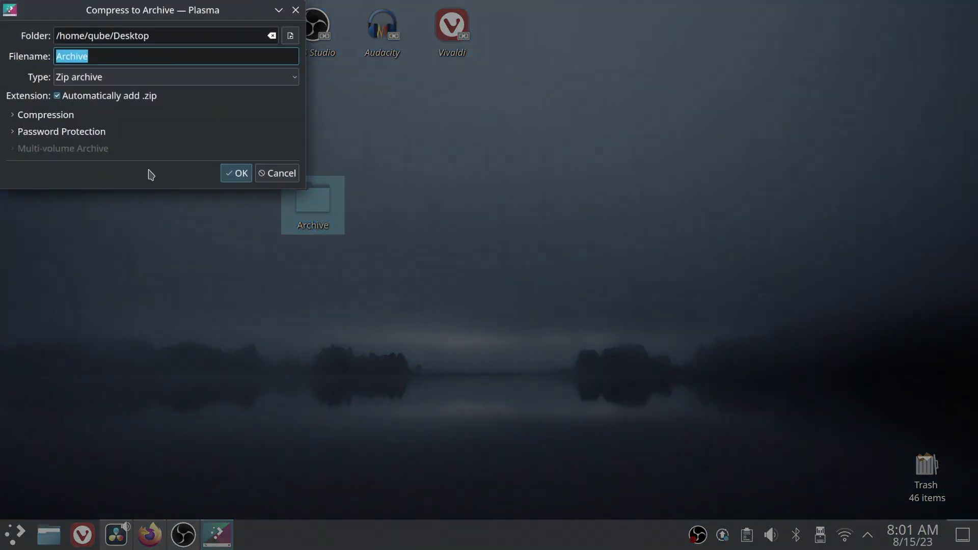
pyautogui.click(62, 131)
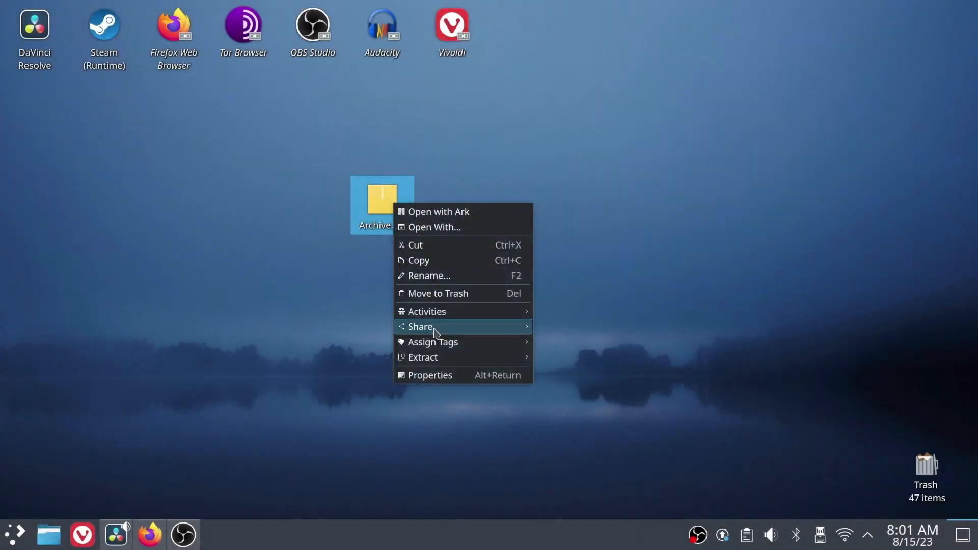
pyautogui.click(422, 356)
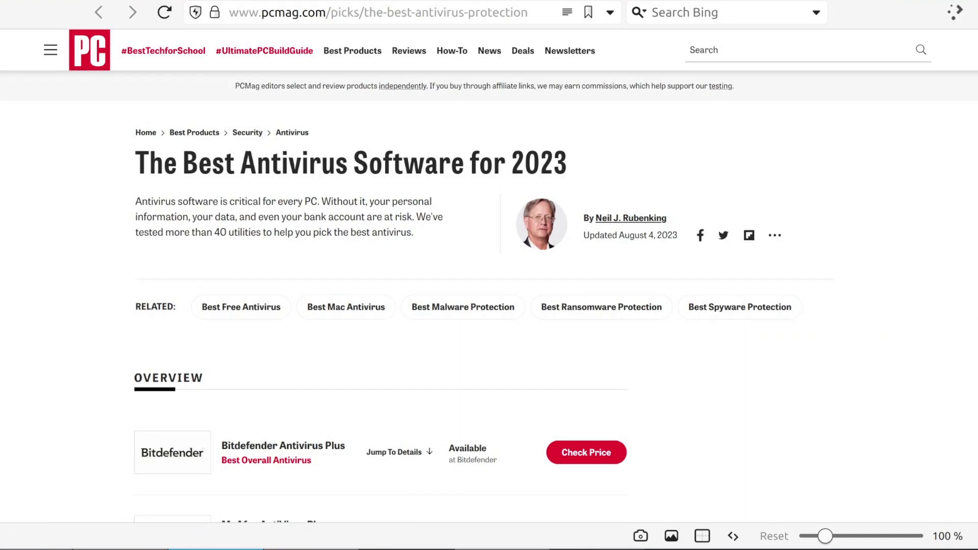
pyautogui.scroll(-3)
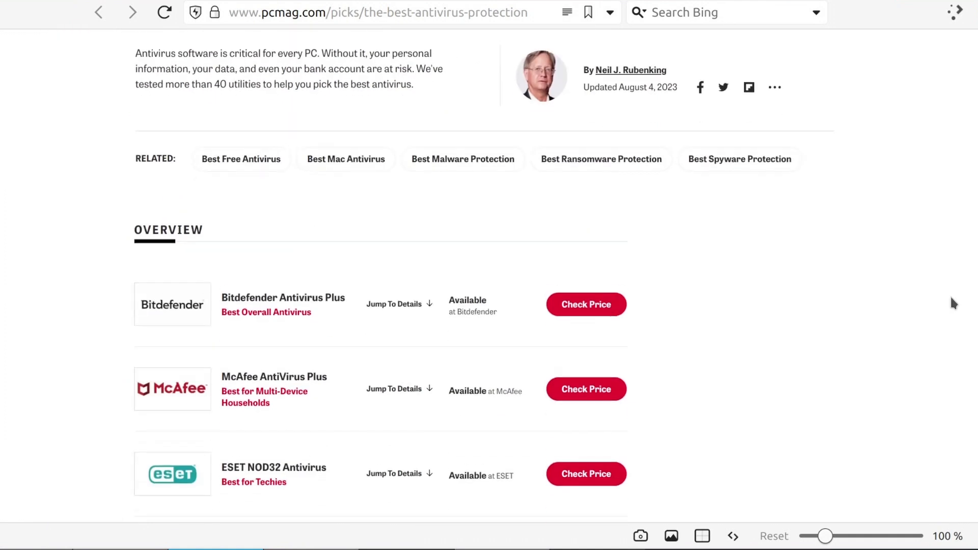
pyautogui.scroll(-3)
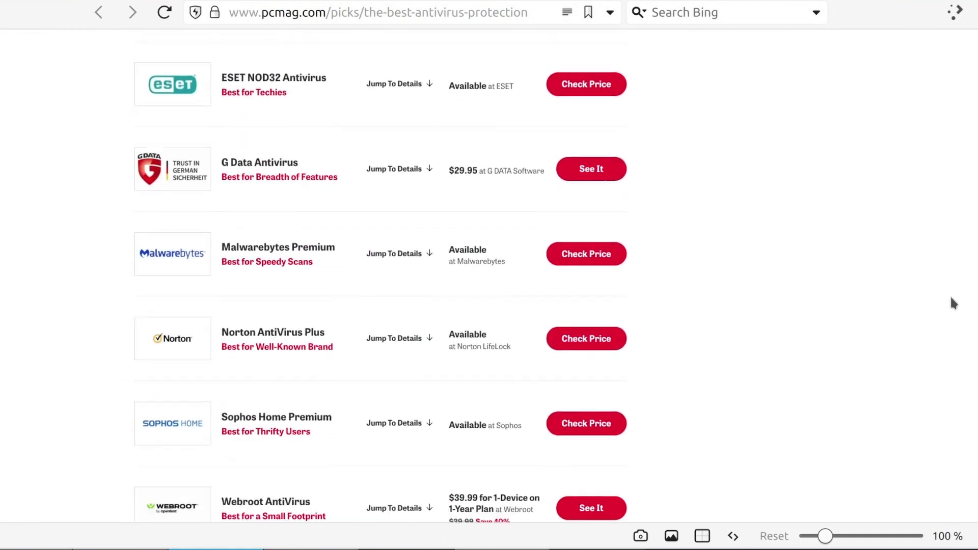
pyautogui.scroll(-3)
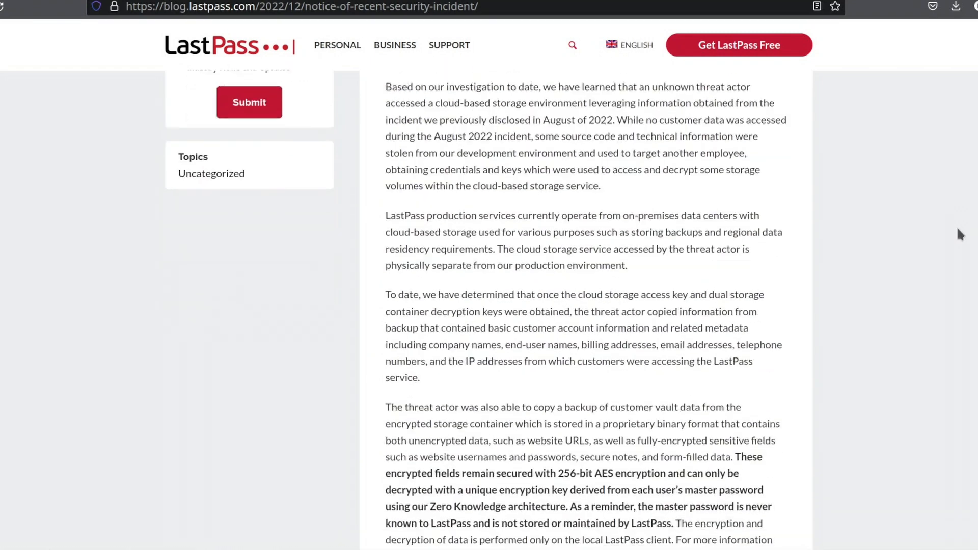
pyautogui.scroll(-3)
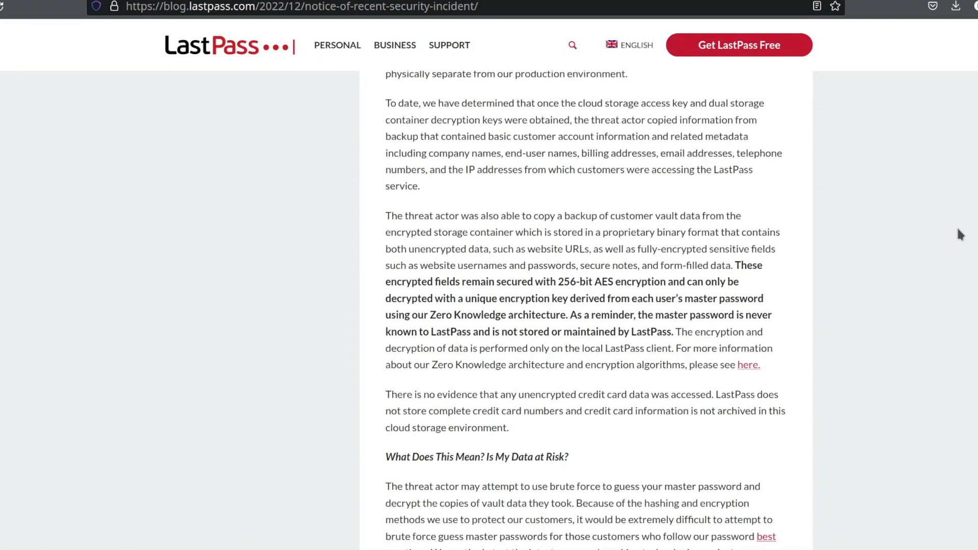